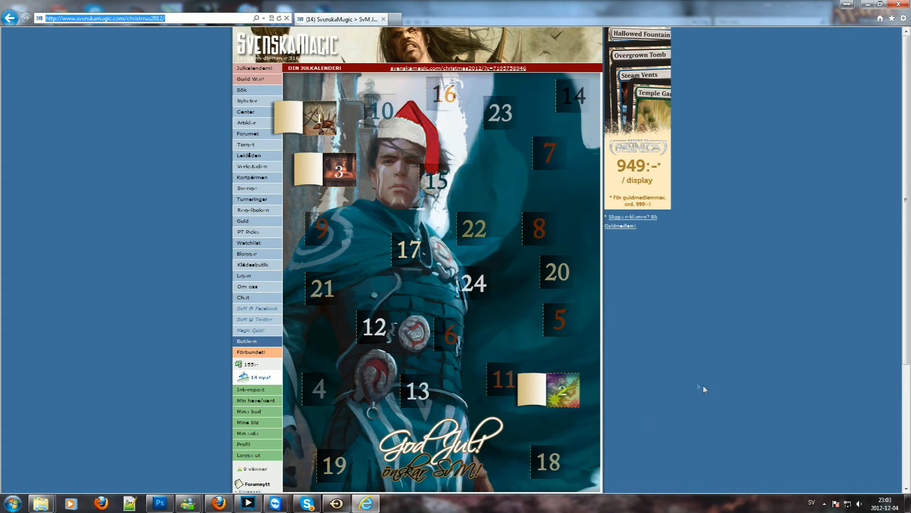
mouse_move(319, 402)
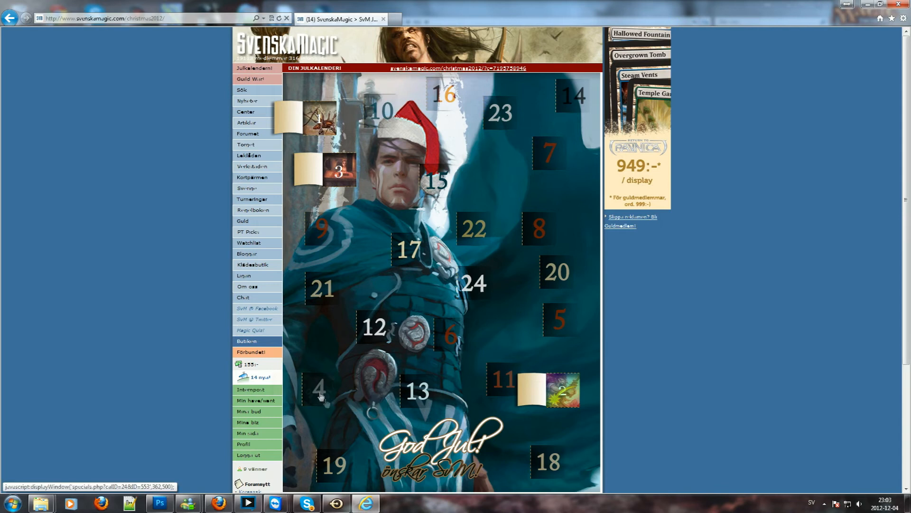
mouse_move(358, 443)
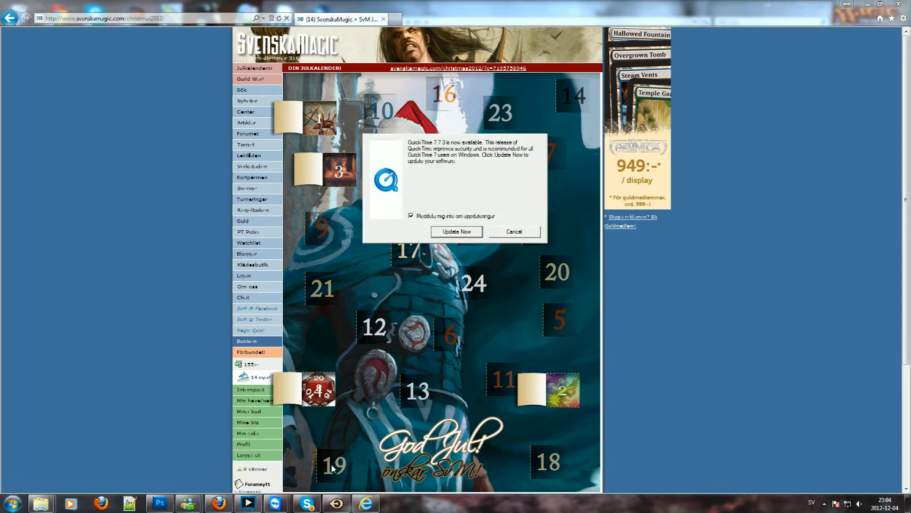
- Reveal door 4's d20 picture and dismiss the QuickTime update notice with Cancel
left_click(513, 231)
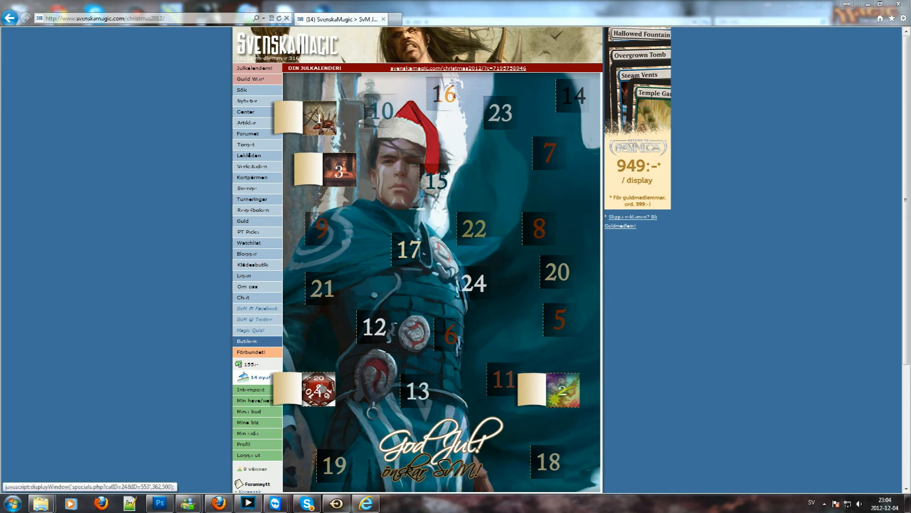
left_click(318, 393)
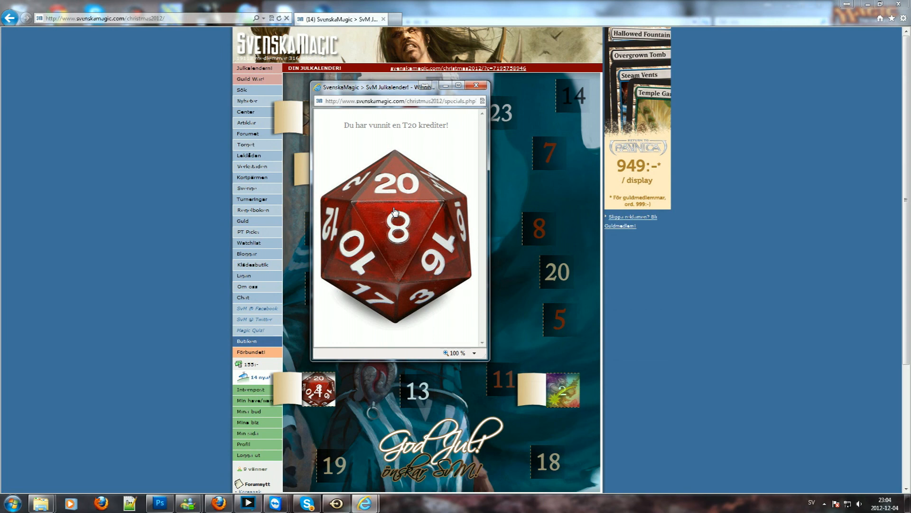
left_click(477, 86)
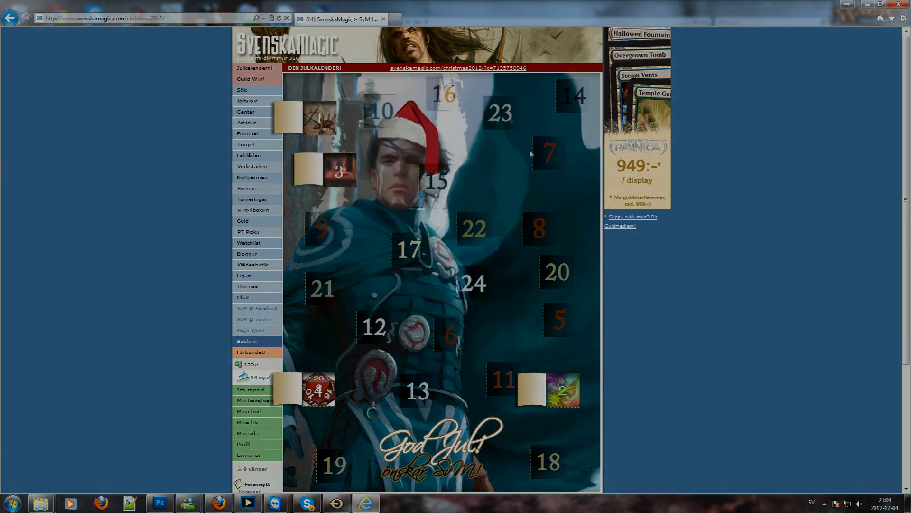